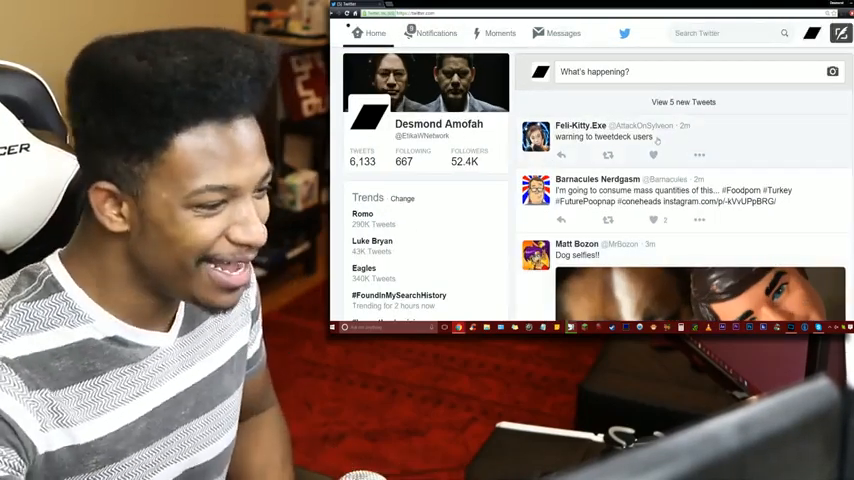
Scroll past the dog selfie thread to the Lil Cinnamon Bun and Raqib tweets
scroll(down, 3)
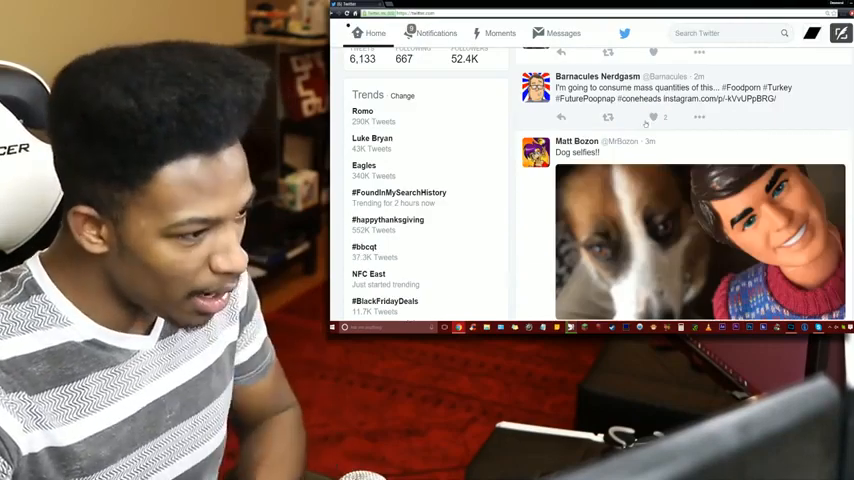
scroll(down, 3)
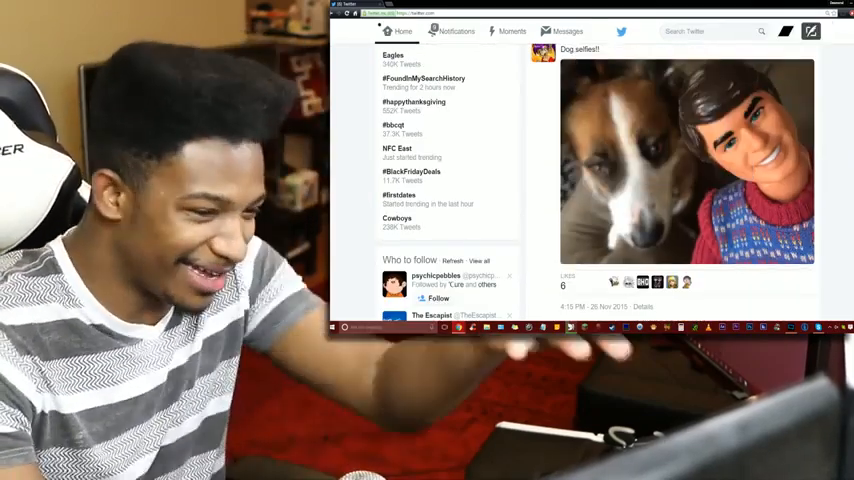
scroll(down, 3)
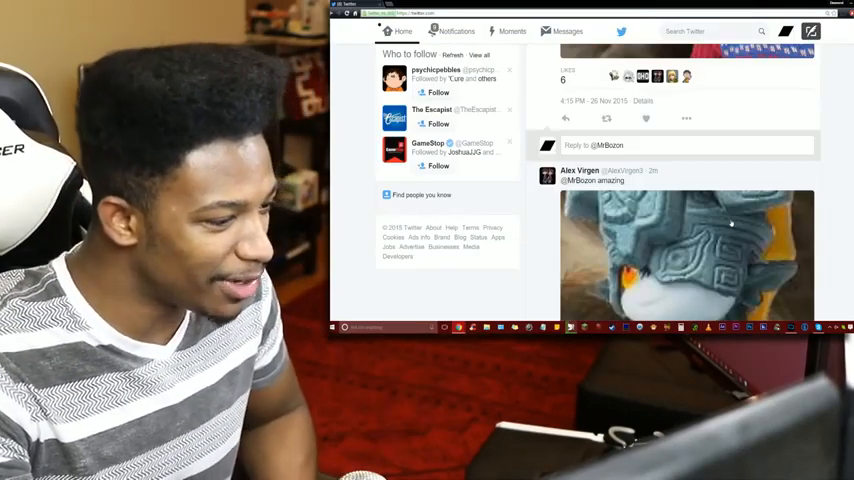
scroll(down, 3)
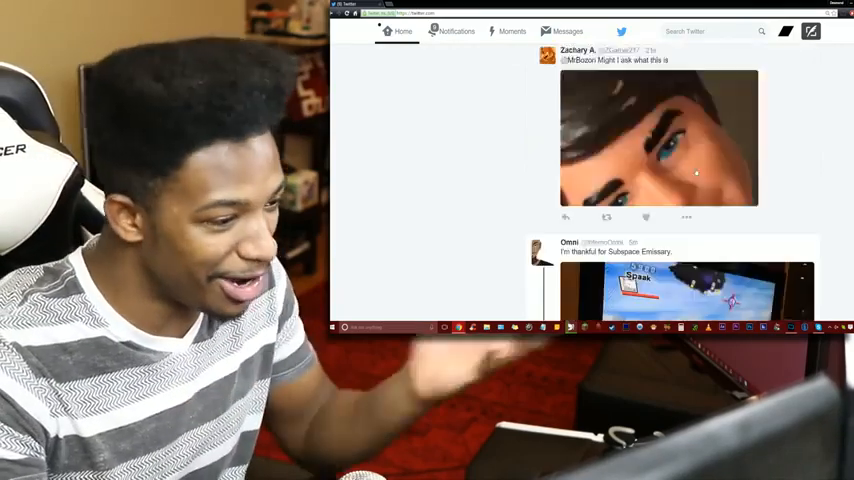
scroll(down, 3)
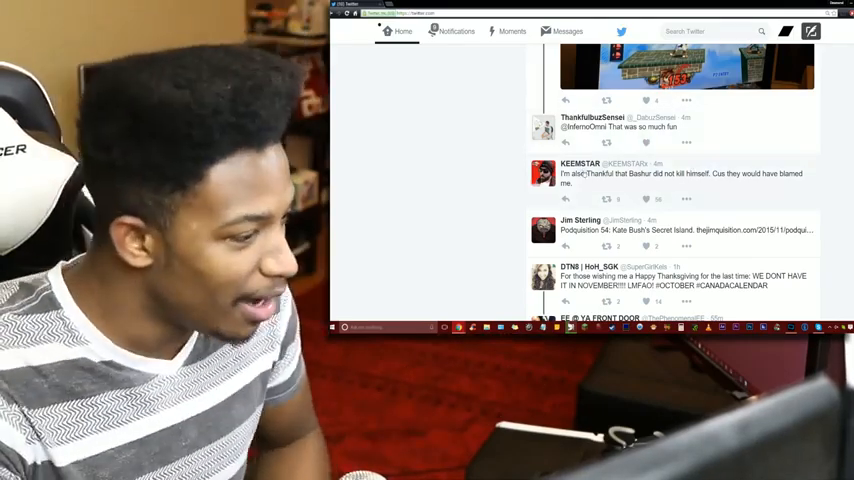
scroll(down, 3)
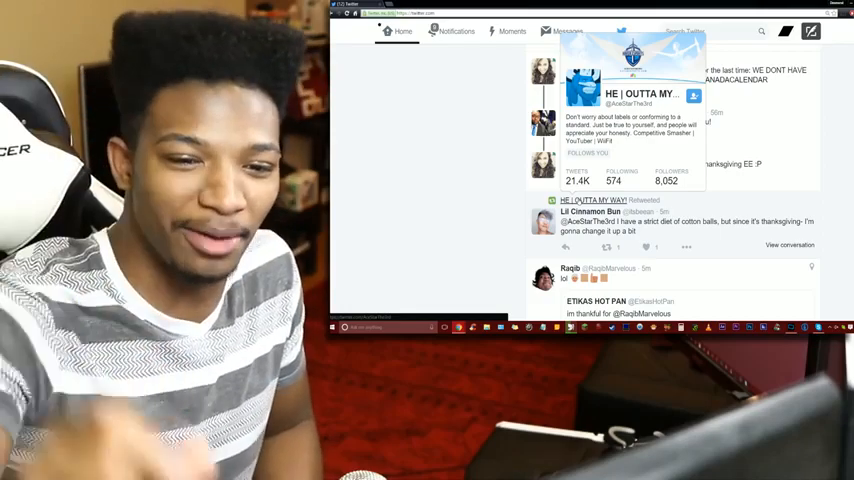
Scroll back up to the KEEMSTAR and Jim Sterling tweets
scroll(down, 3)
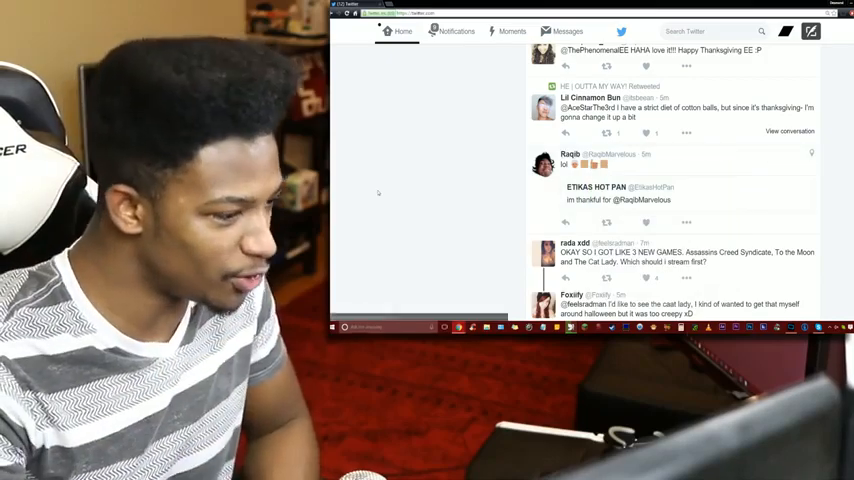
scroll(up, 3)
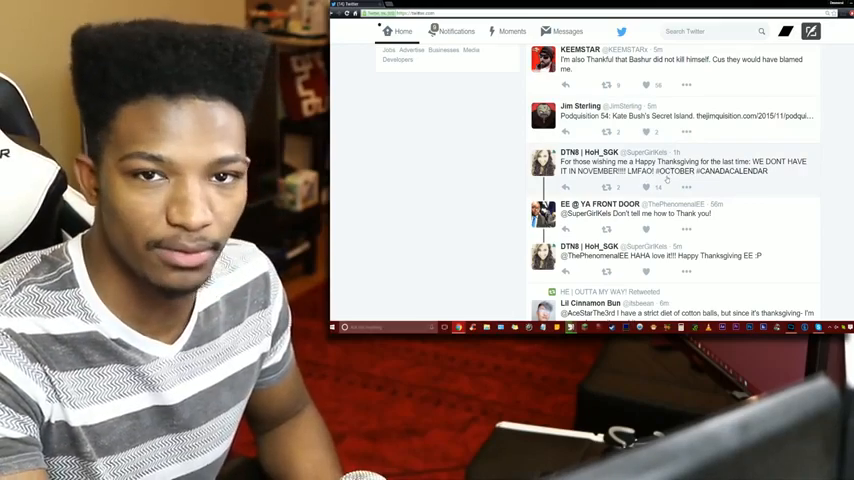
Scroll past the apple pie, dog bath and Sonic poll tweets to the Pikachu feast GIF
scroll(down, 3)
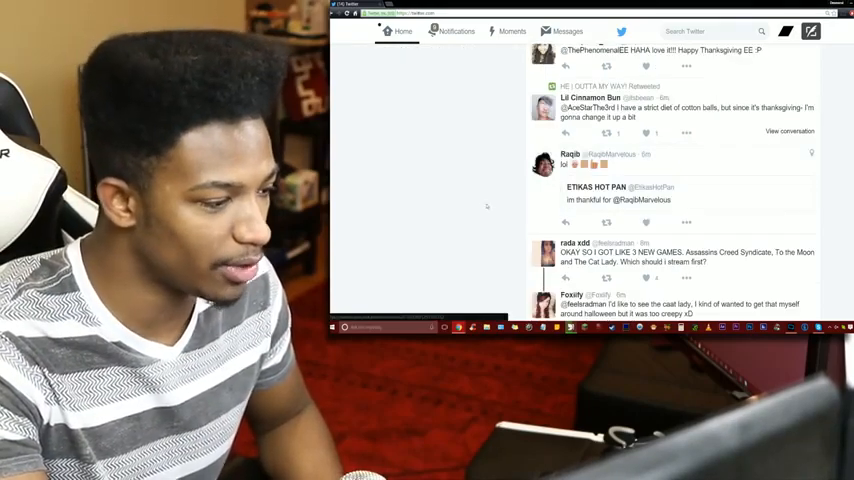
scroll(down, 3)
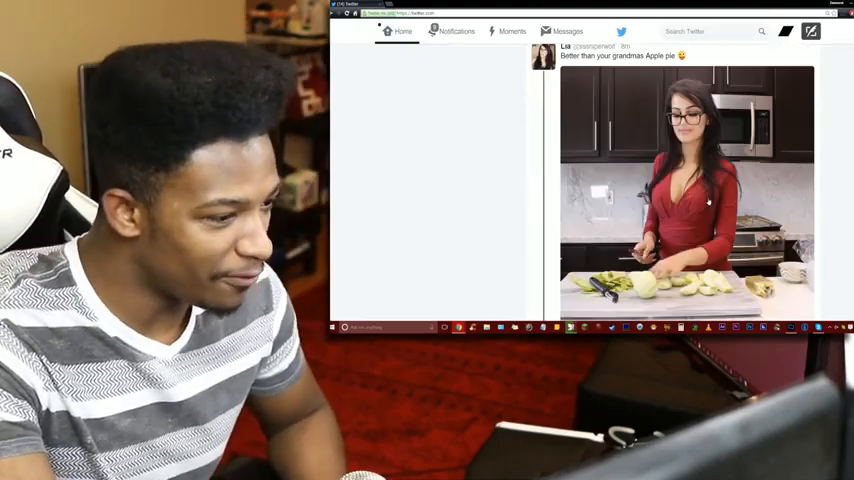
scroll(down, 3)
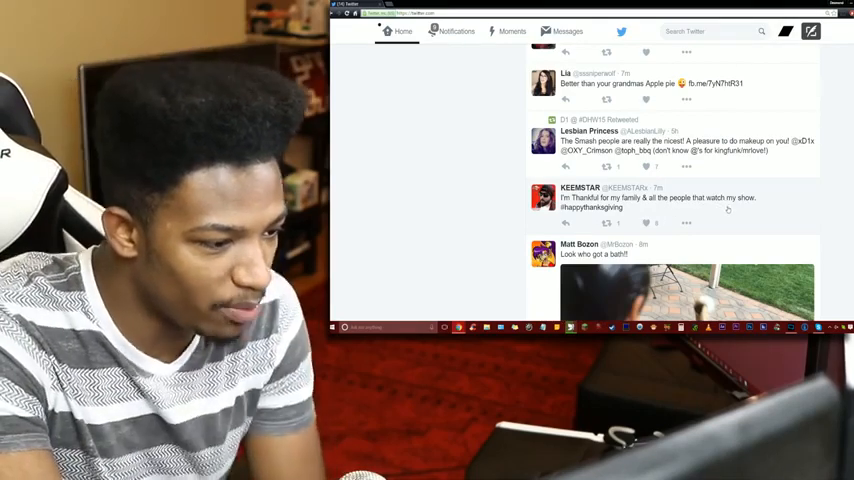
scroll(down, 3)
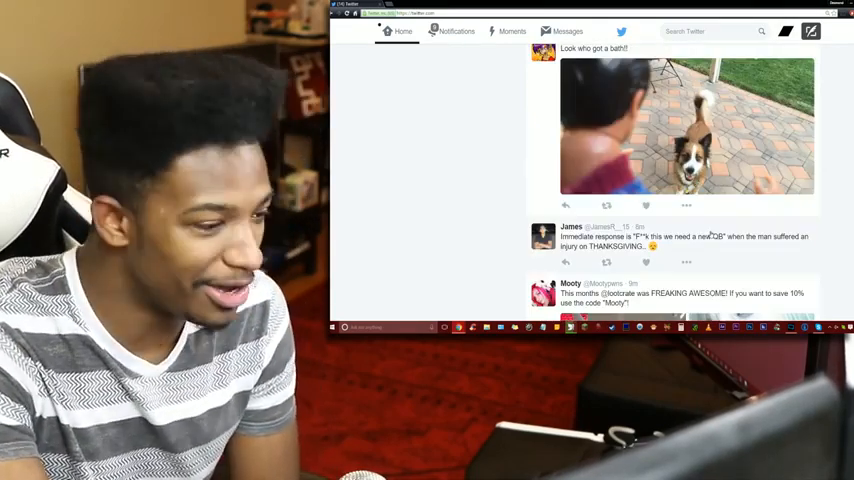
scroll(down, 3)
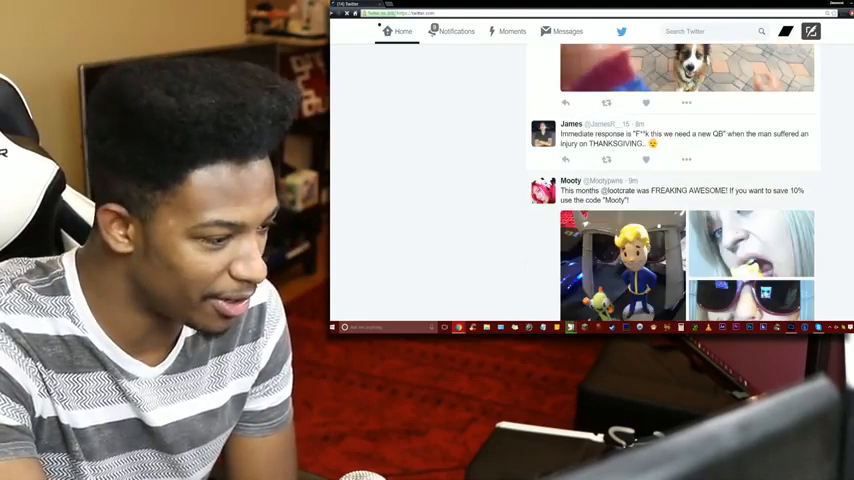
scroll(down, 3)
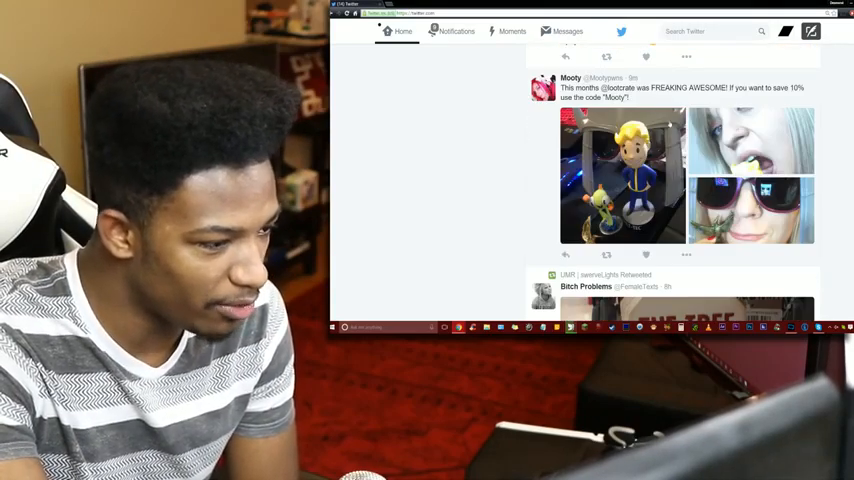
scroll(down, 3)
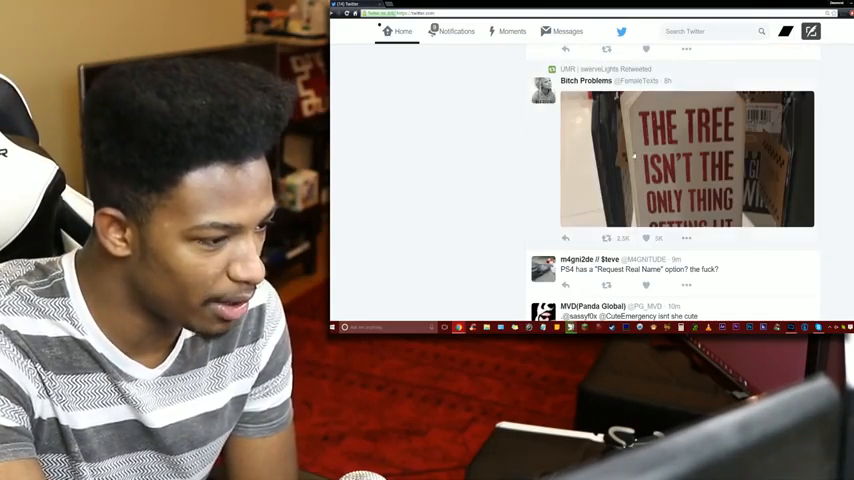
scroll(down, 3)
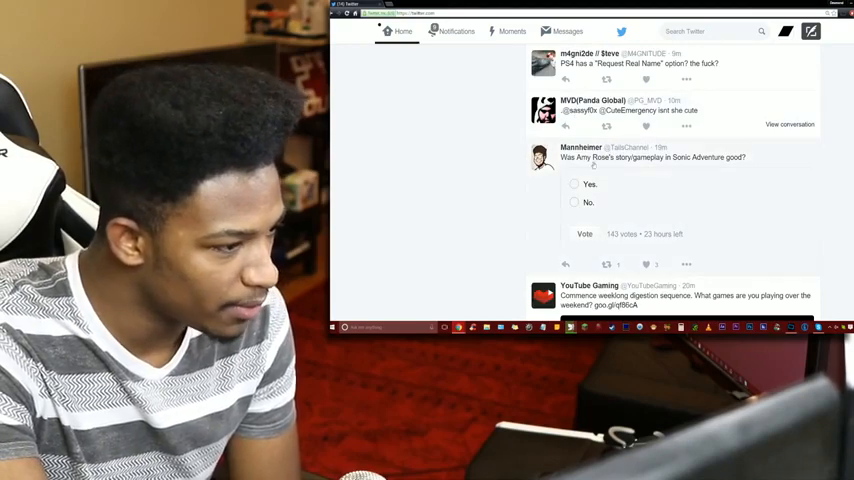
scroll(down, 3)
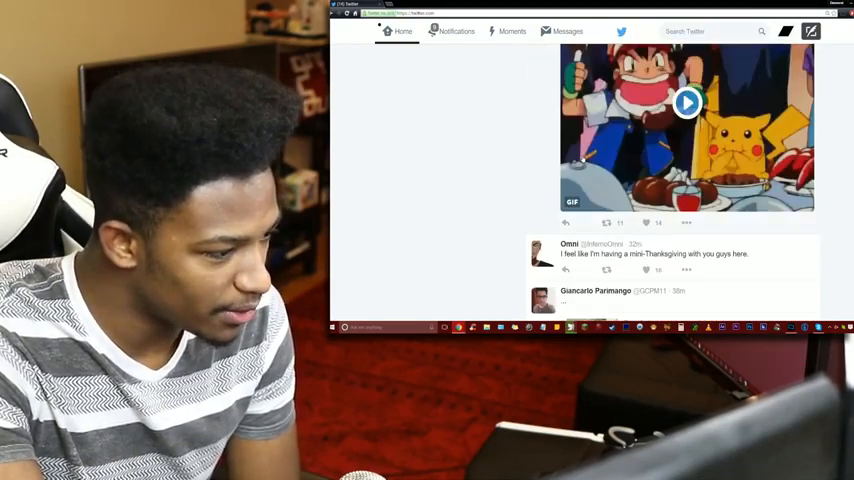
scroll(down, 3)
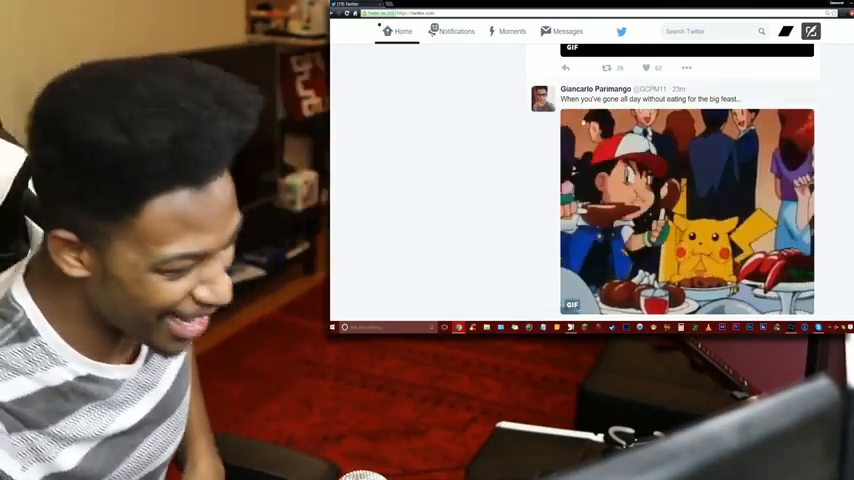
Scroll down and expand the Thanksgiving dinner table family photo tweet
scroll(down, 3)
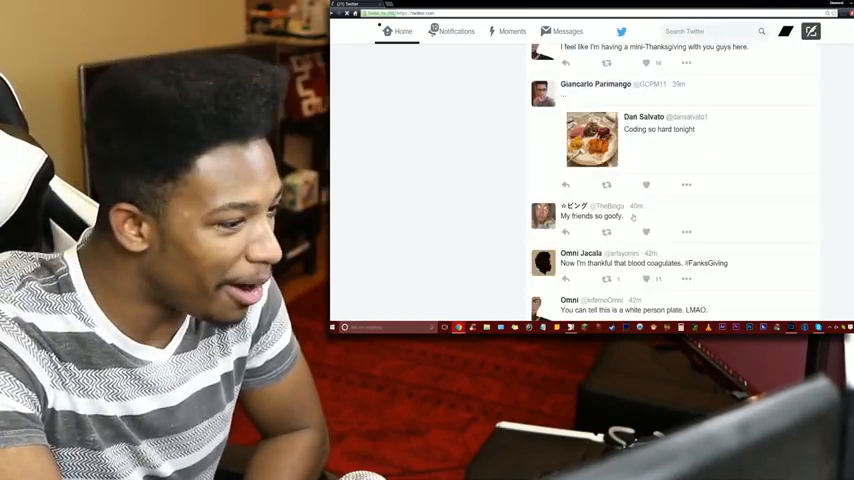
scroll(down, 3)
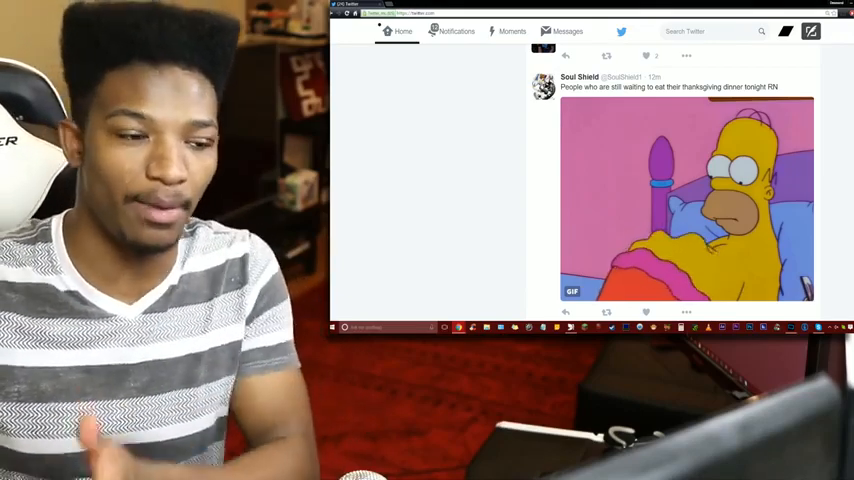
scroll(down, 3)
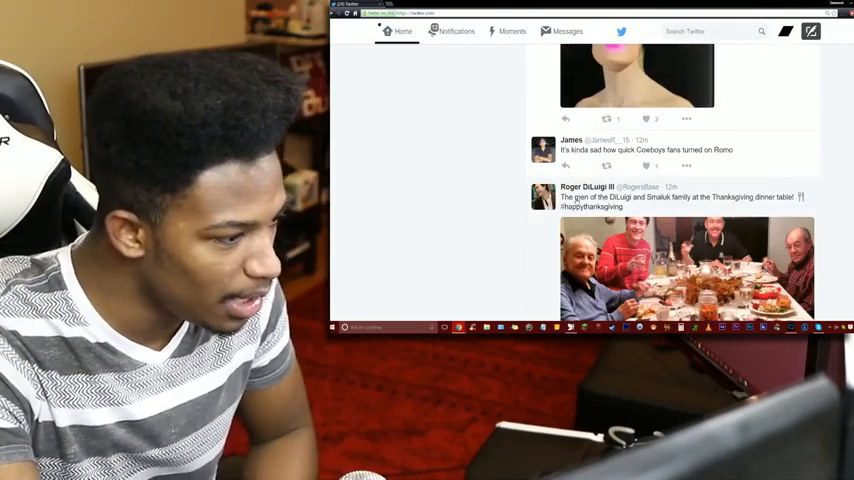
scroll(down, 3)
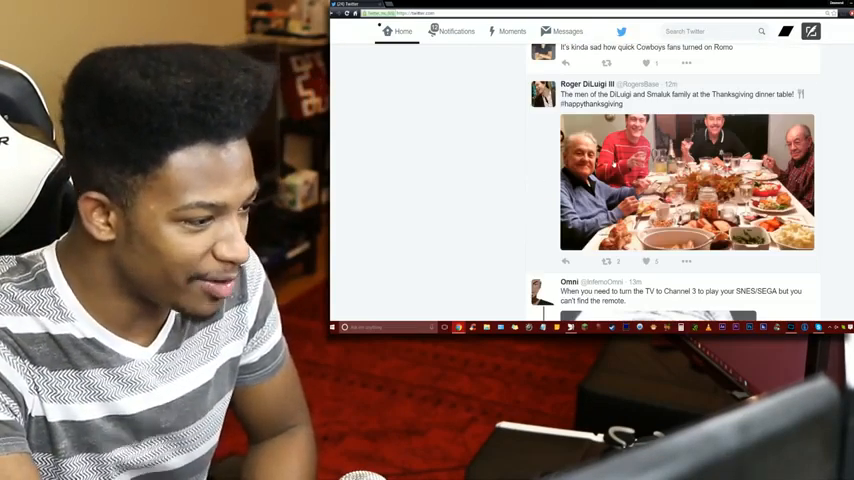
click(689, 180)
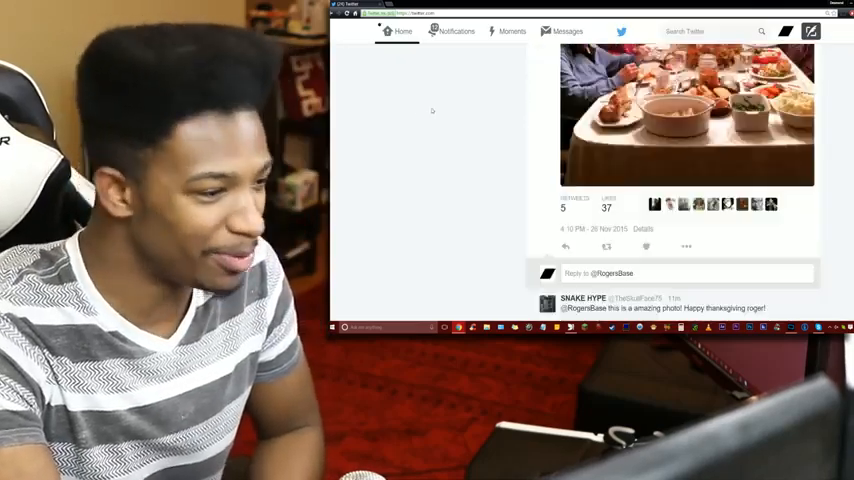
Scroll past the Homer GIF to the ThankfulbuzSensei plate-and-cannoli tweet
scroll(down, 3)
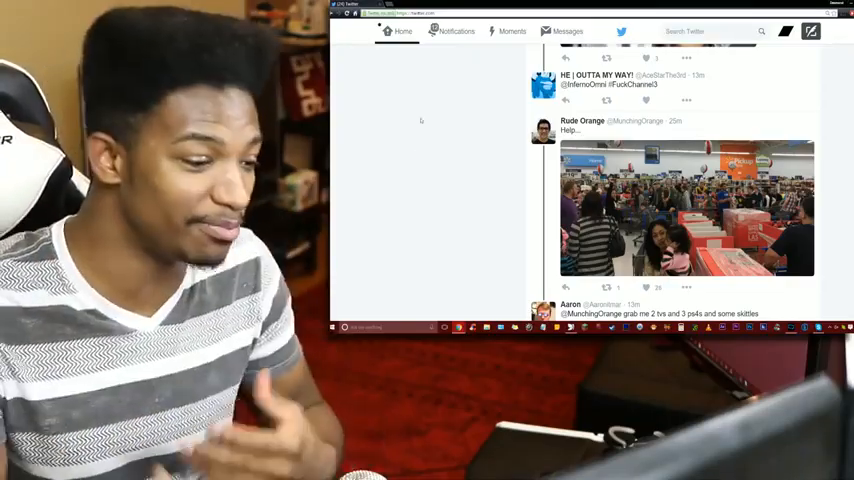
scroll(down, 3)
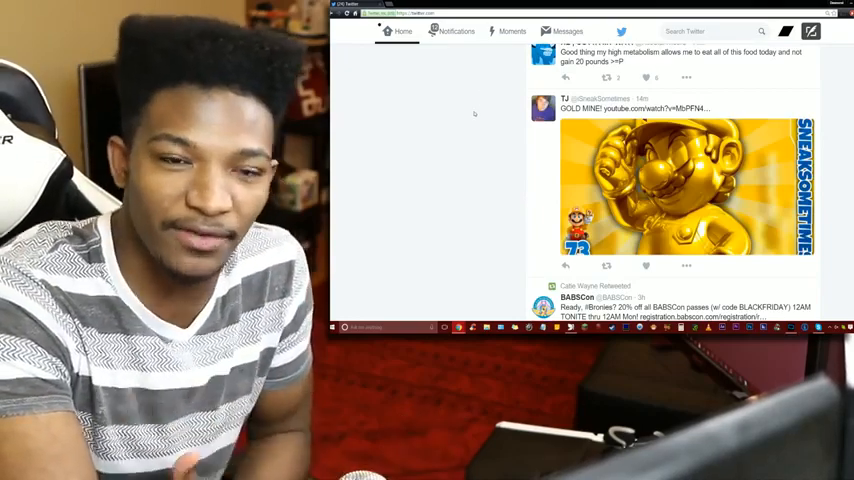
scroll(down, 3)
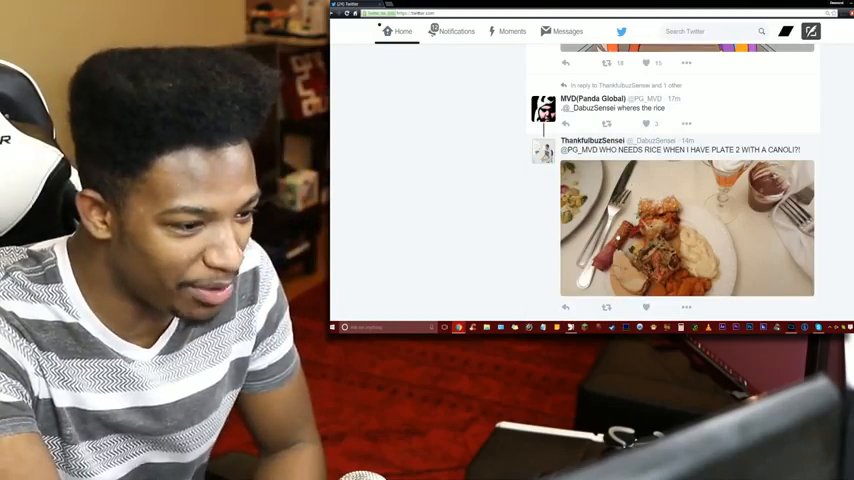
Scroll past turkey and Santa GIFs to the Black Friday deals and family doll photo
click(686, 240)
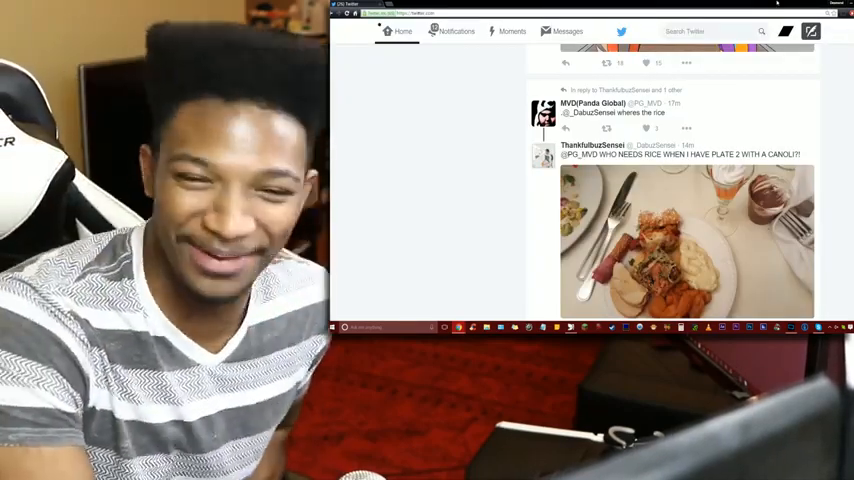
scroll(down, 3)
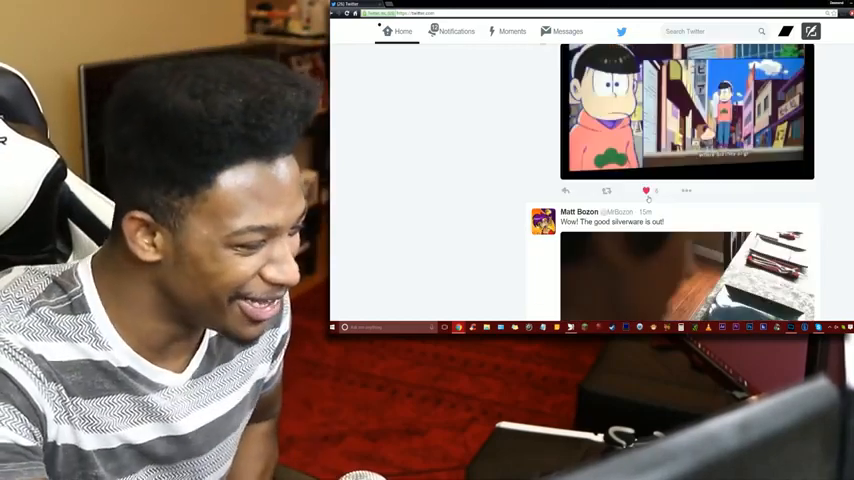
scroll(down, 3)
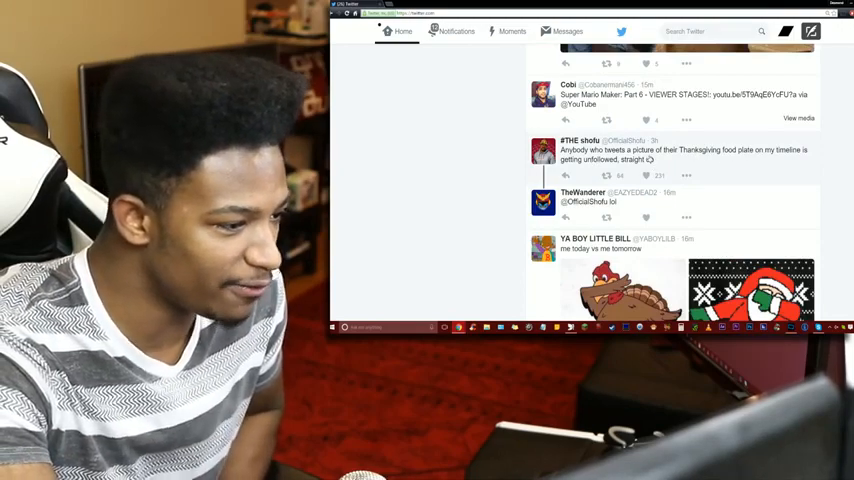
scroll(down, 3)
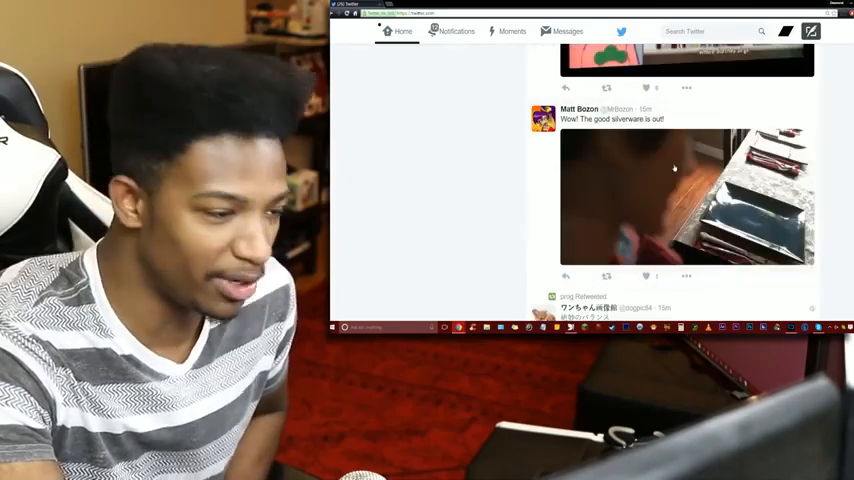
scroll(down, 3)
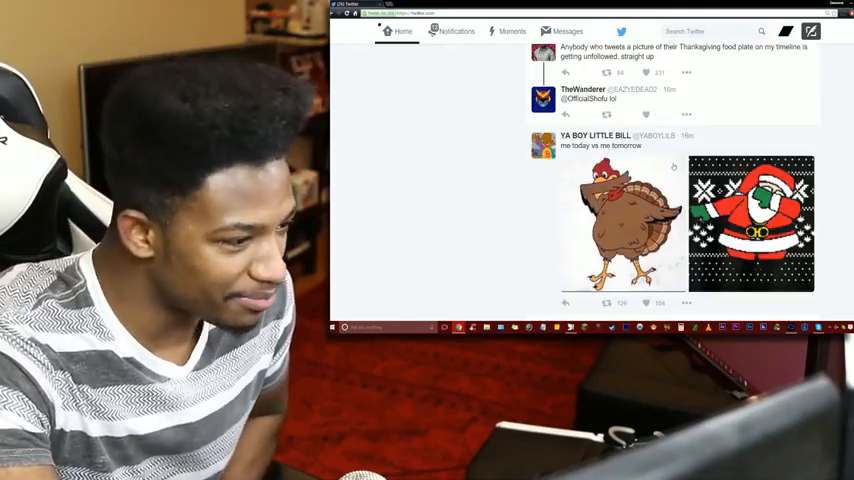
scroll(down, 3)
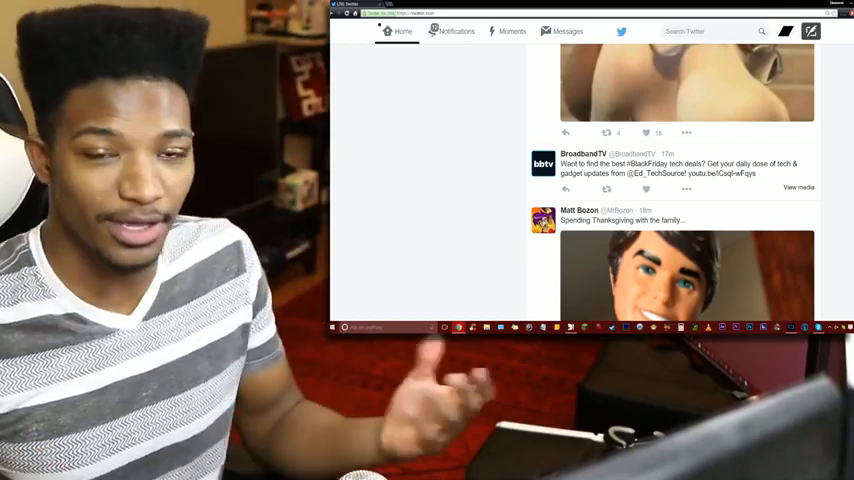
Scroll to the 'Poor shoppers, so cold outside' tweet and close its enlarged parking-lot photo
scroll(down, 3)
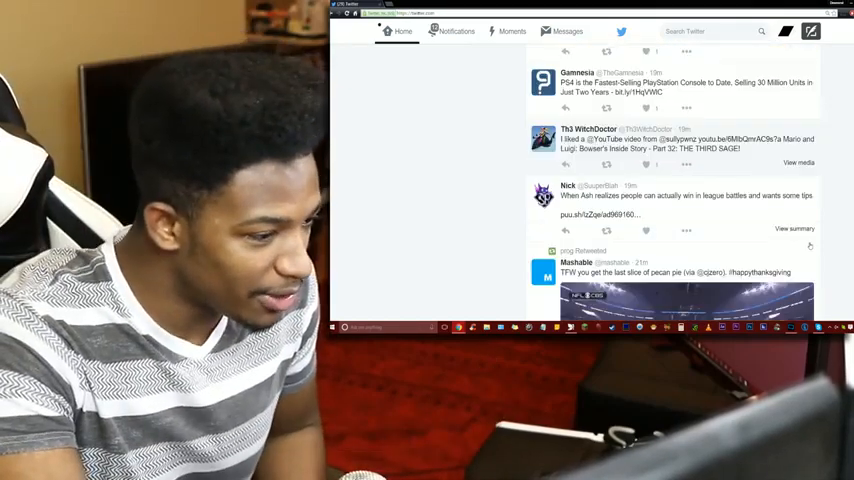
scroll(down, 3)
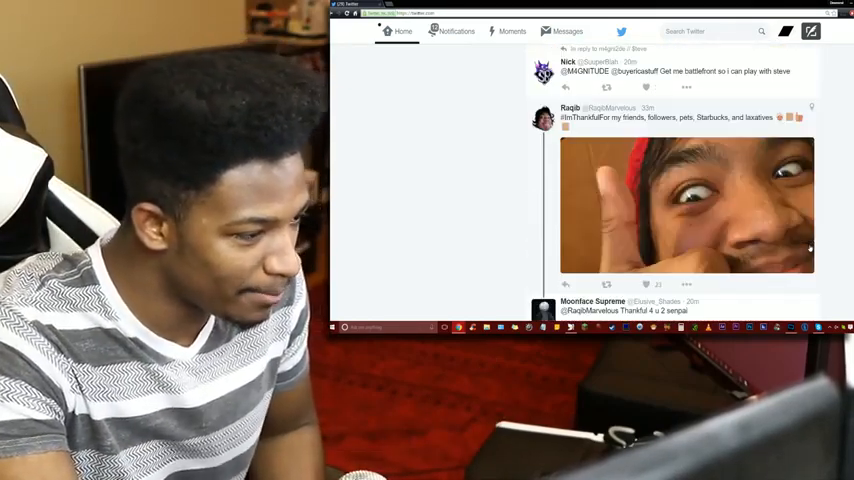
scroll(down, 3)
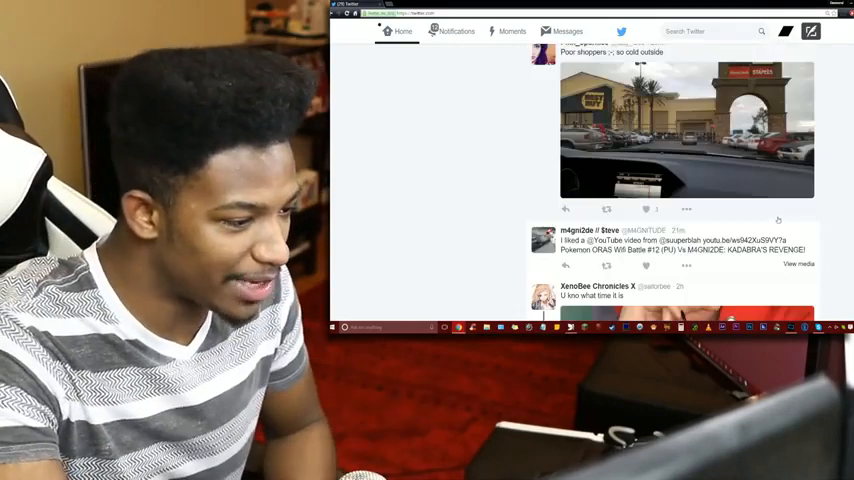
scroll(up, 3)
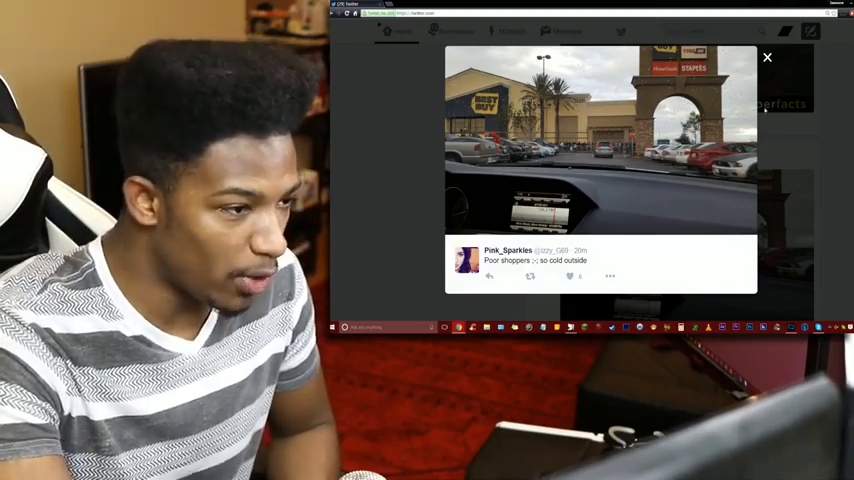
click(766, 57)
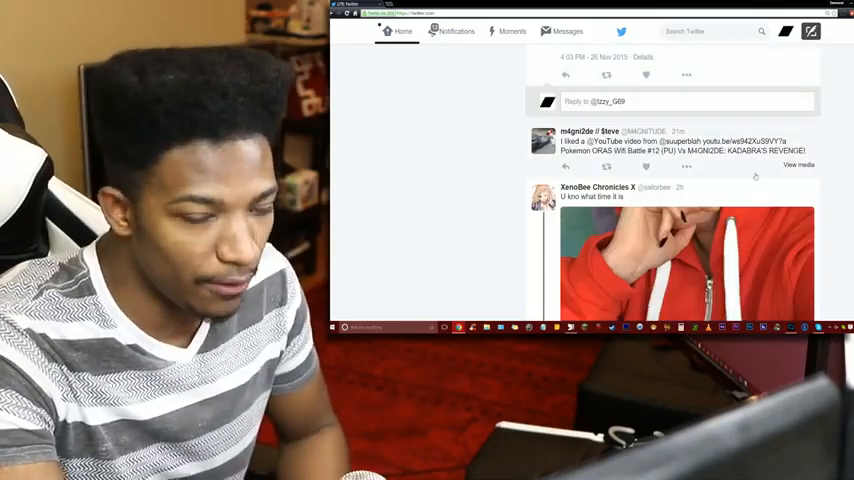